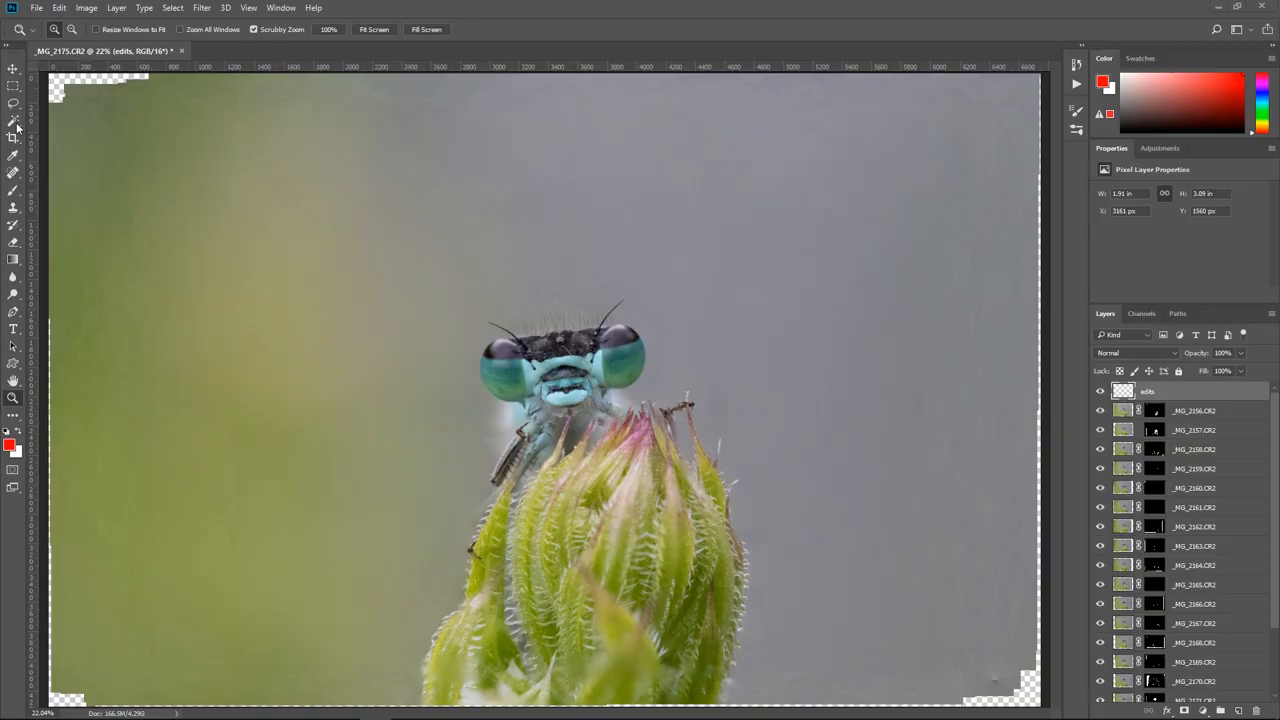
Crop the damselfly image to a 4:5 portrait framing the head and flower bud
click(13, 125)
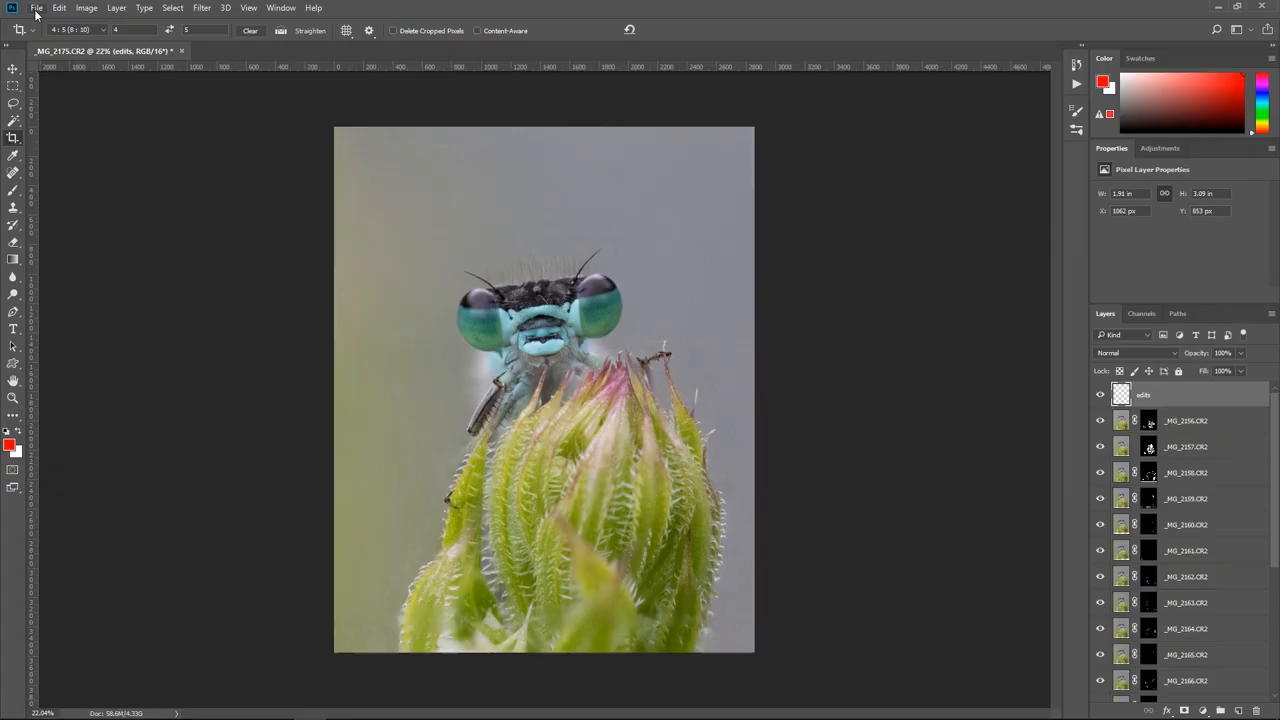
Save as TIFF into a new 'edits' folder inside the images directory
click(37, 8)
text(e)
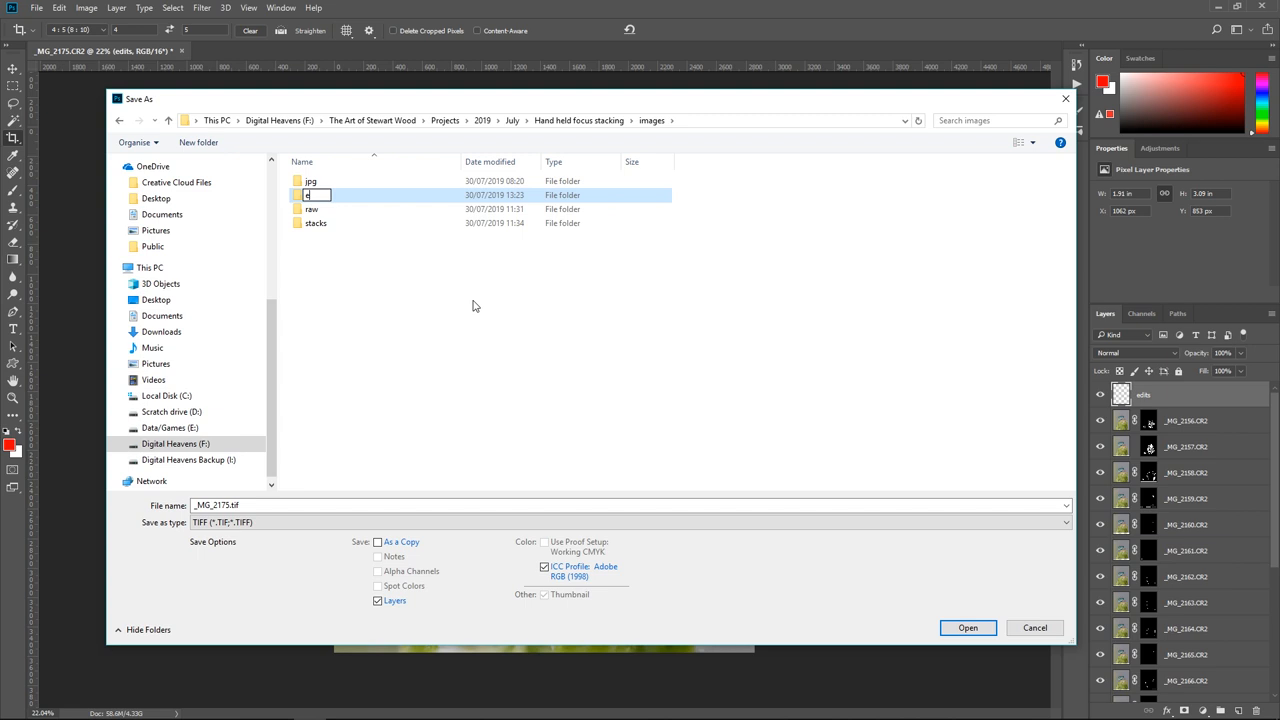
double_click(311, 195)
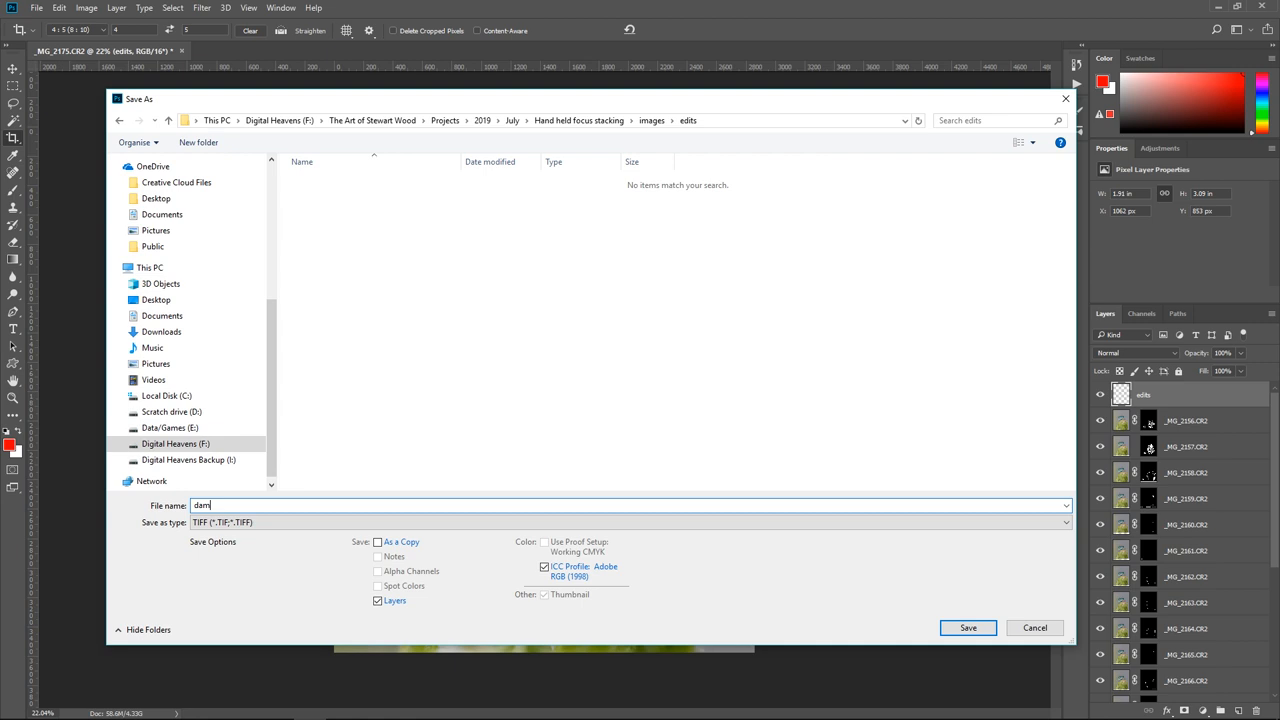